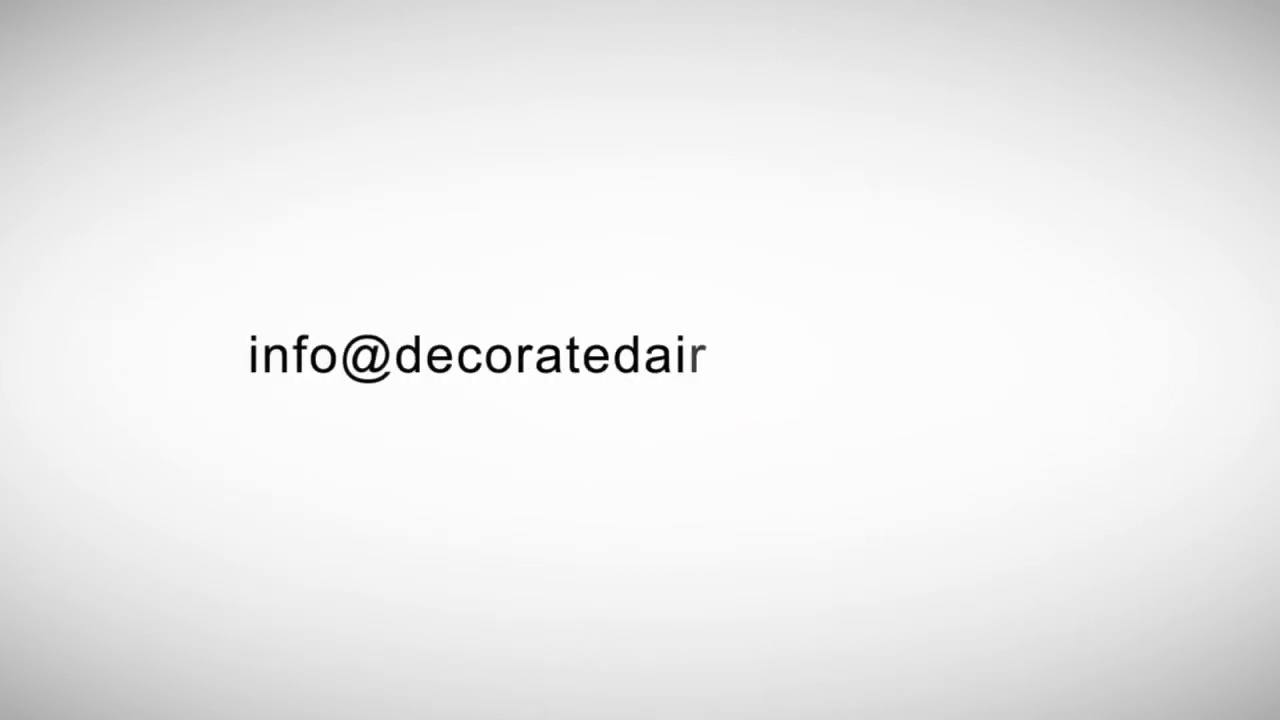
text(studios.com)
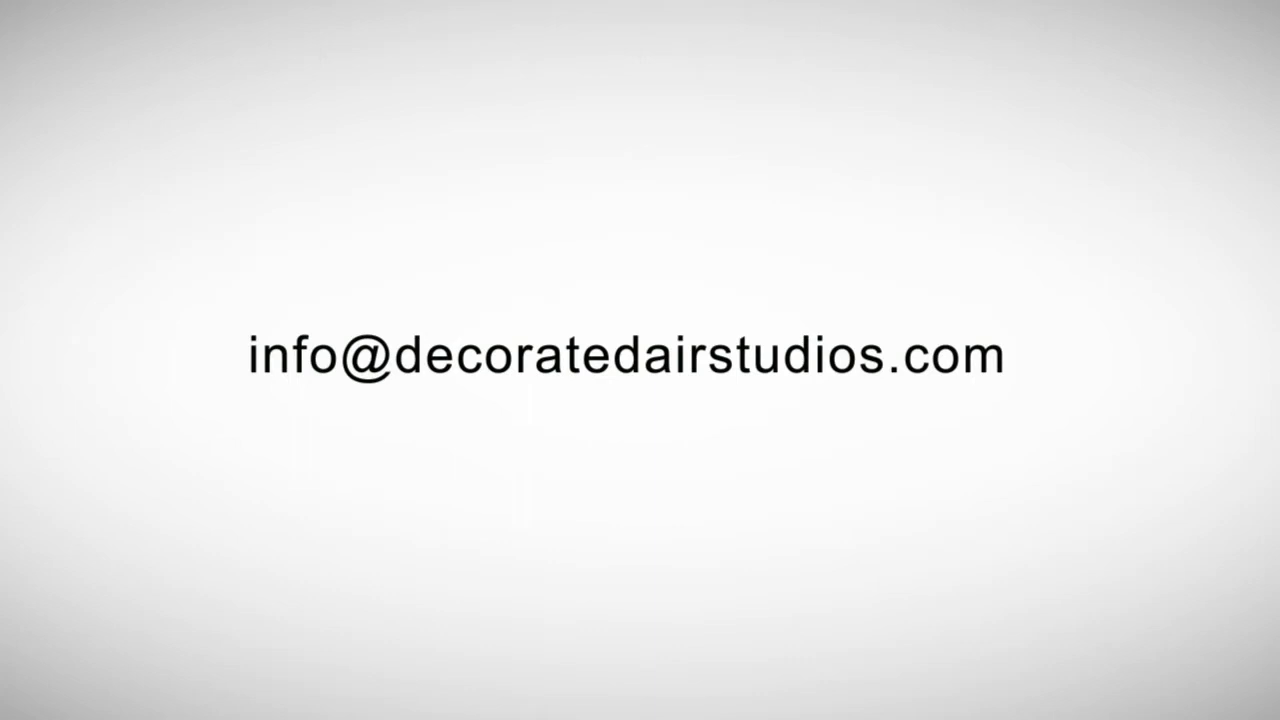